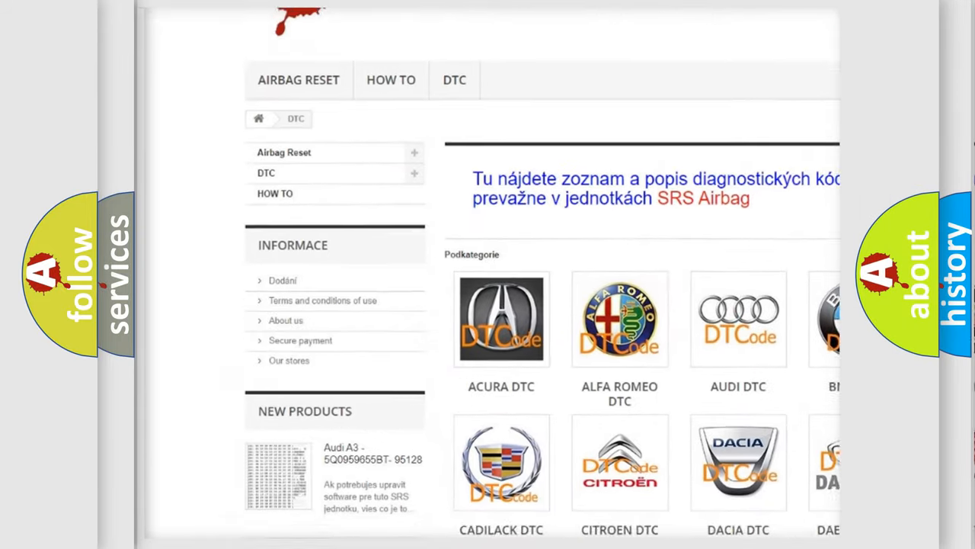
Scroll past the car-make logos to the trouble-code list, then back up slightly
{"action": "scroll", "scroll_direction": "down", "scroll_amount": 3}
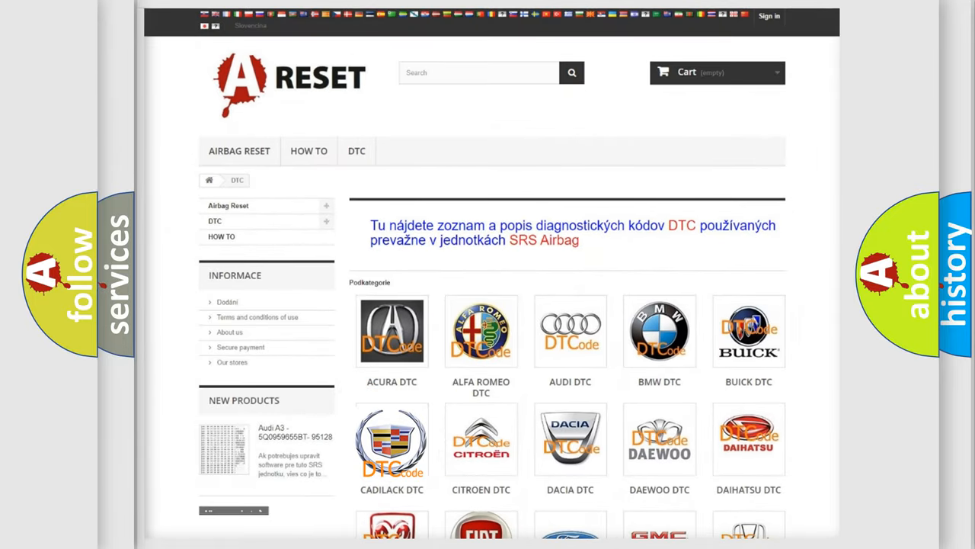
{"action": "scroll", "scroll_direction": "down", "scroll_amount": 3}
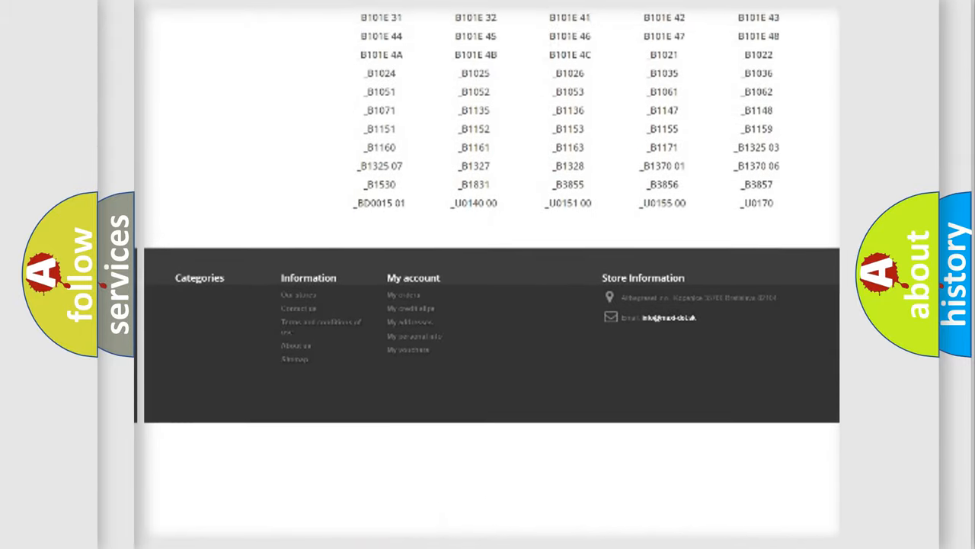
{"action": "scroll", "scroll_direction": "up", "scroll_amount": 3}
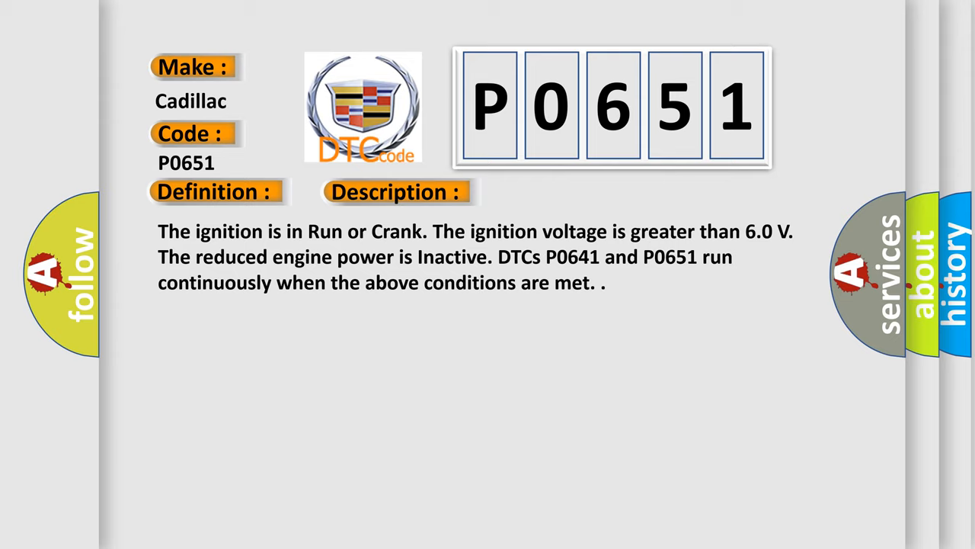
Reveal the Cause heading explaining the ECM's out-of-range 5-volt reference detection
{"action": "left_click", "coordinate": [561, 191]}
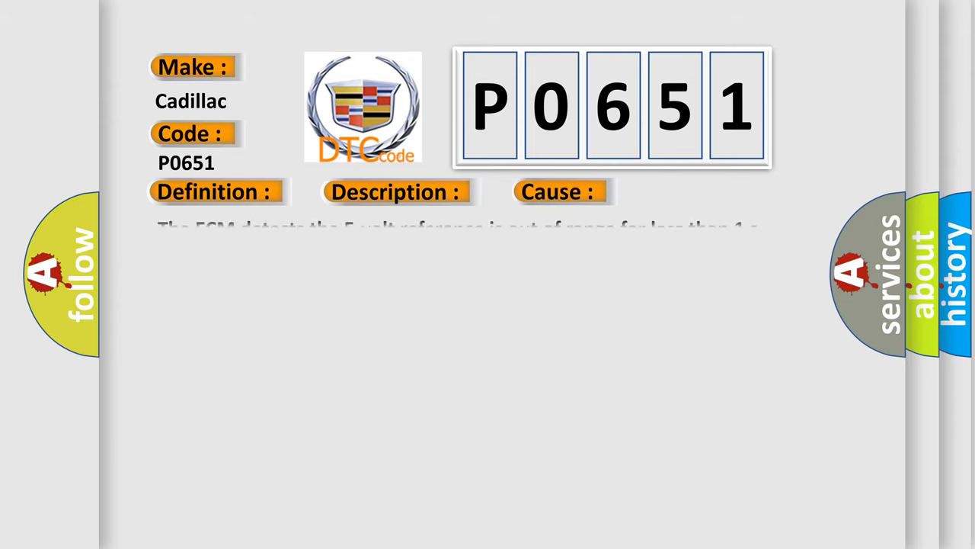